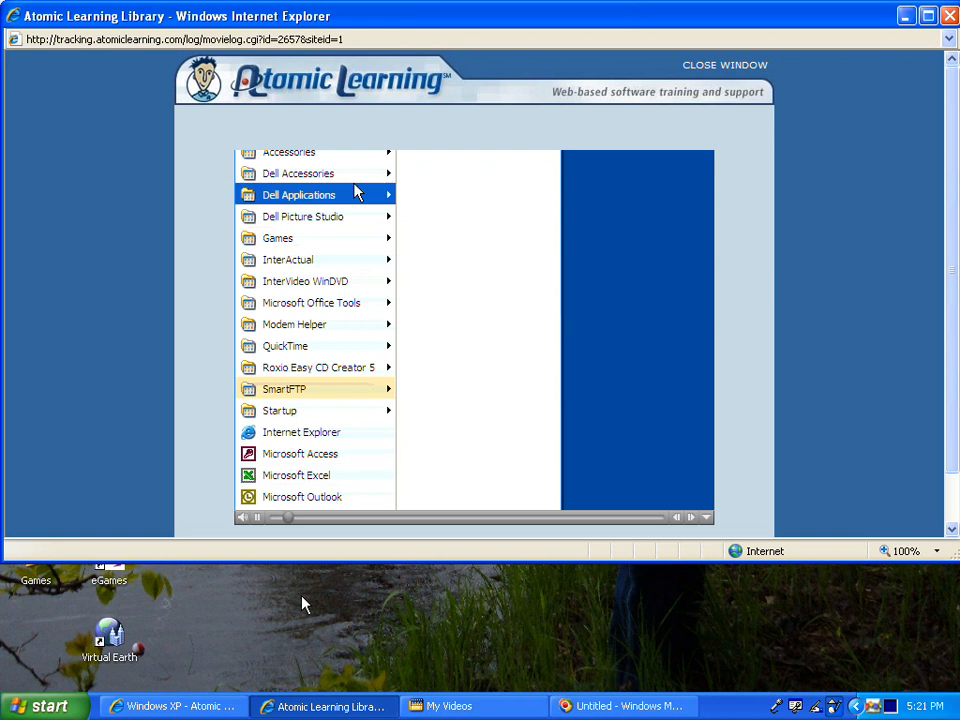
mouse_move(288, 152)
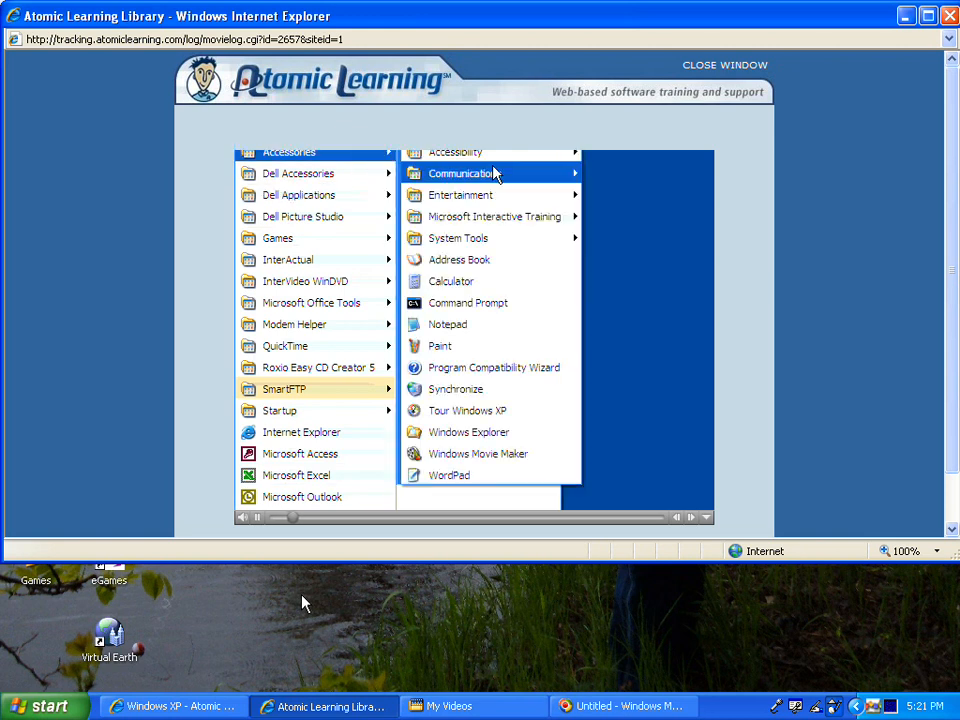
mouse_move(490, 172)
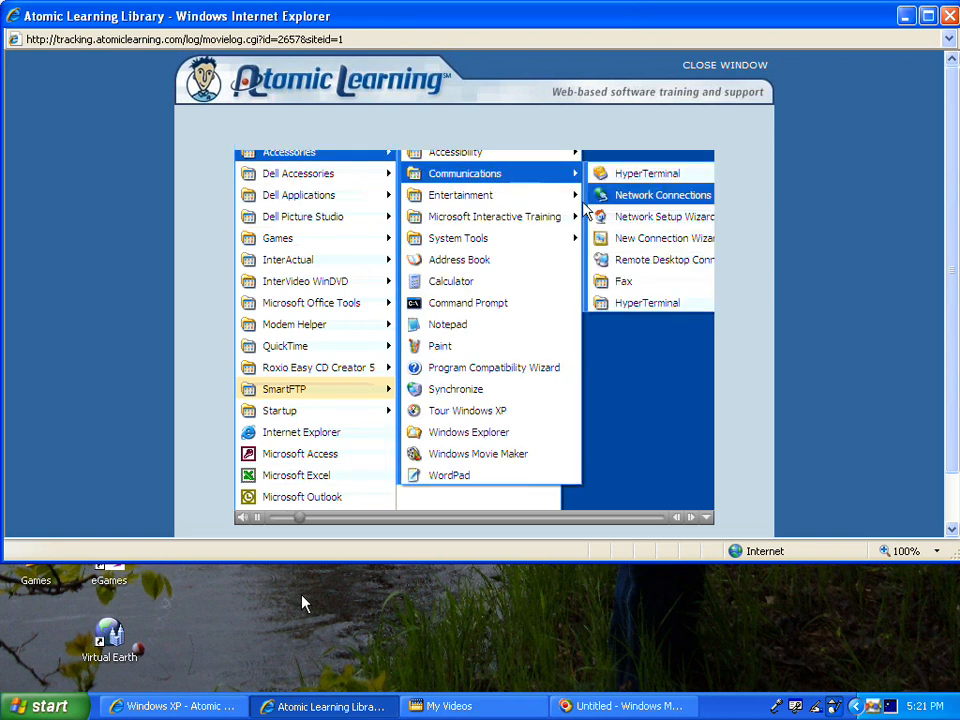
mouse_move(624, 280)
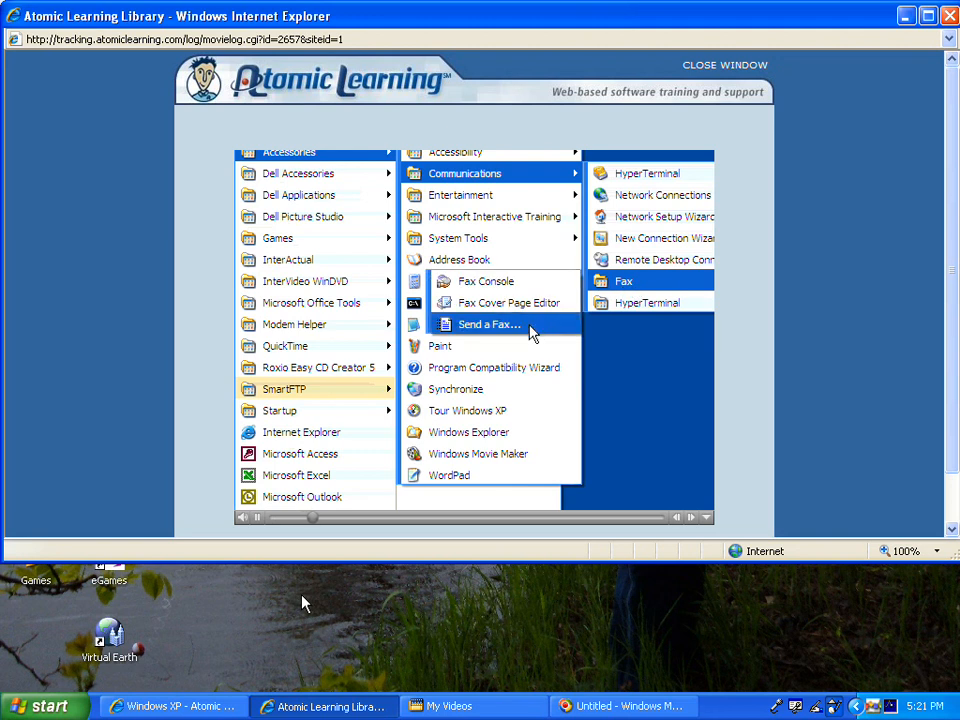
Step: Launch the Send Fax Wizard from the Start menu's Fax submenu
click(488, 324)
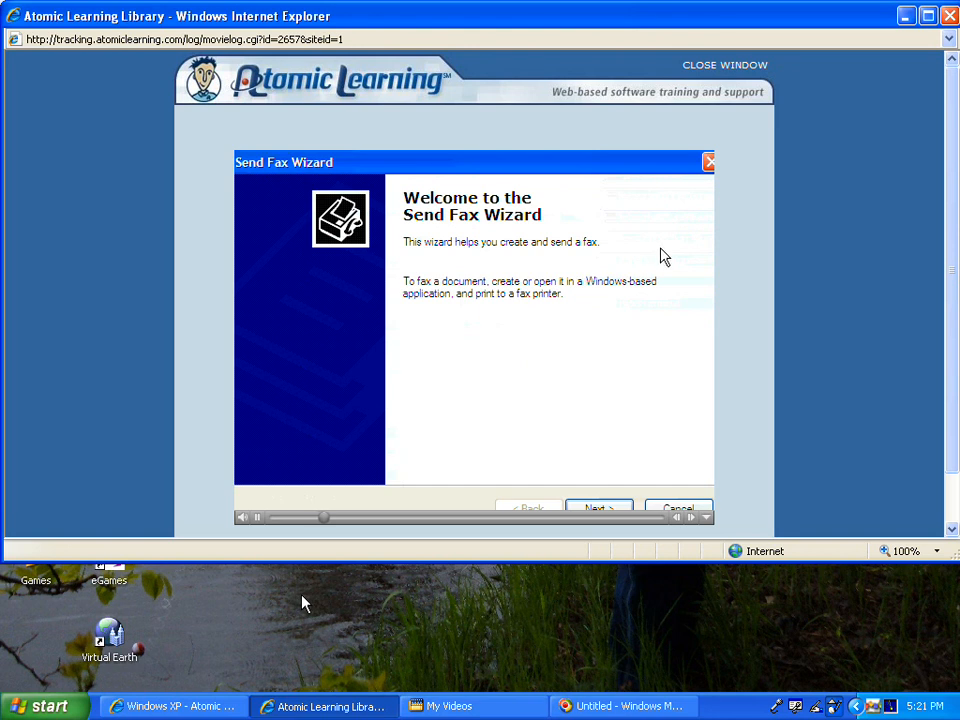
mouse_move(676, 282)
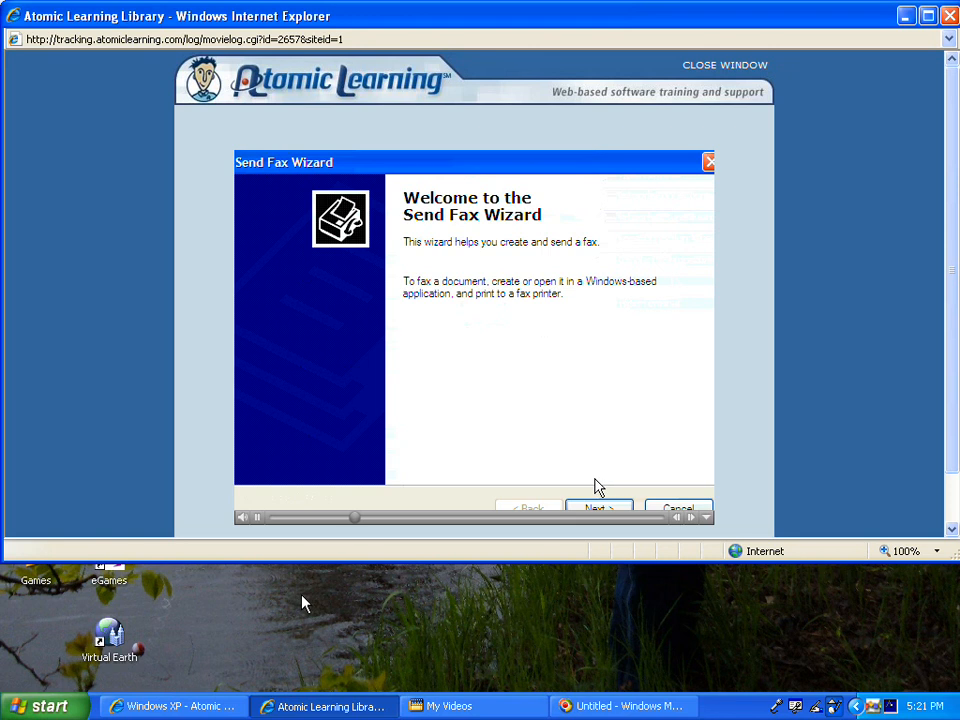
Step: Advance from the welcome page to the Recipient Information page
click(598, 508)
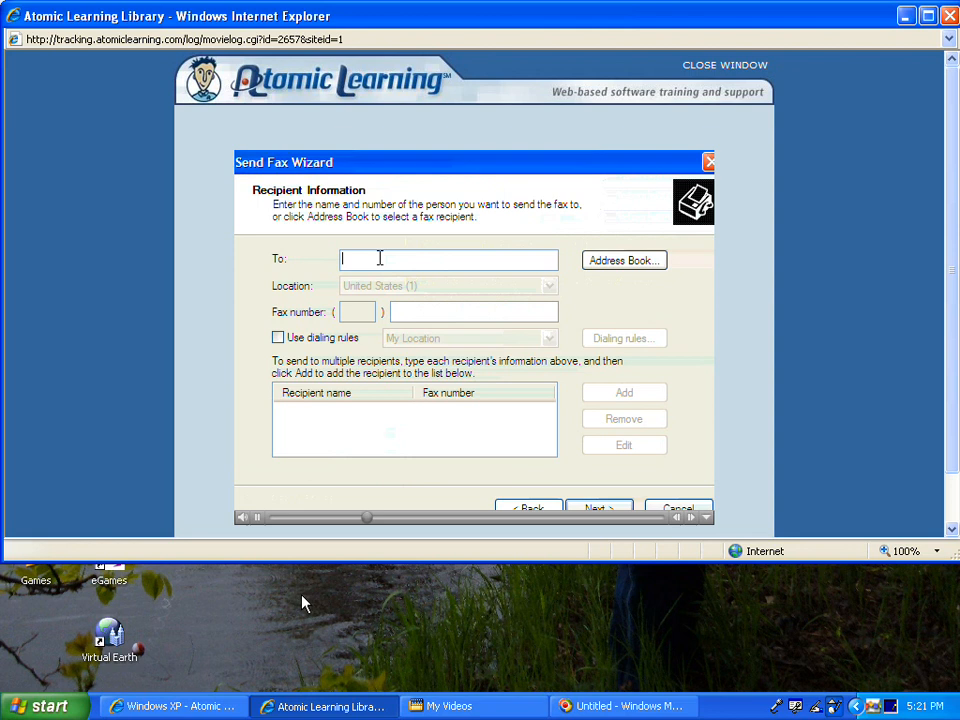
text(Jack)
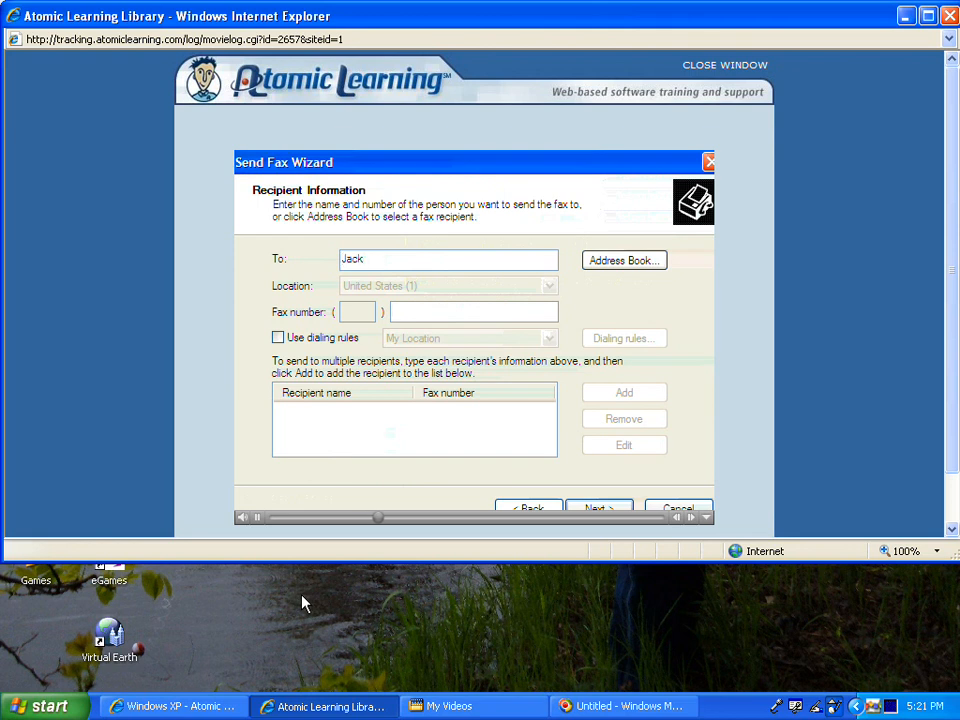
text(2771)
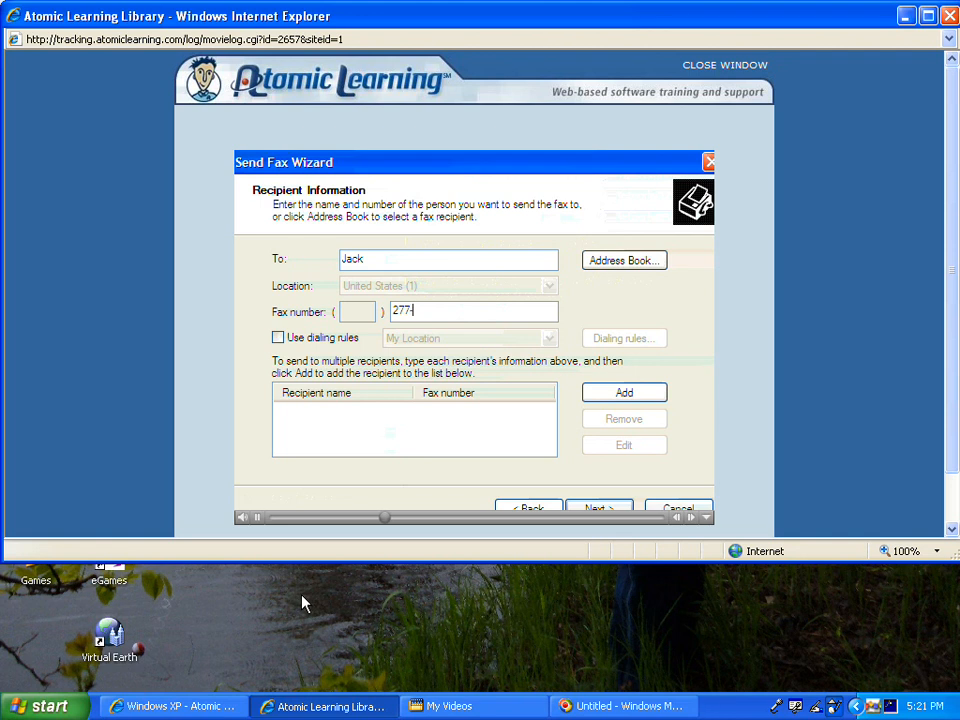
text(-1701)
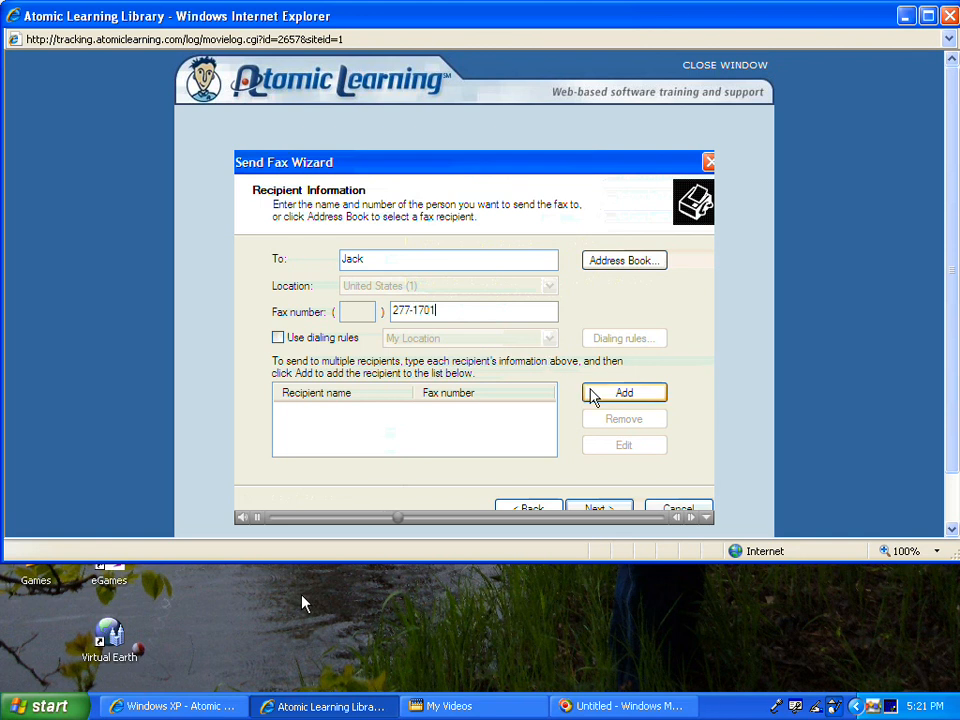
click(624, 392)
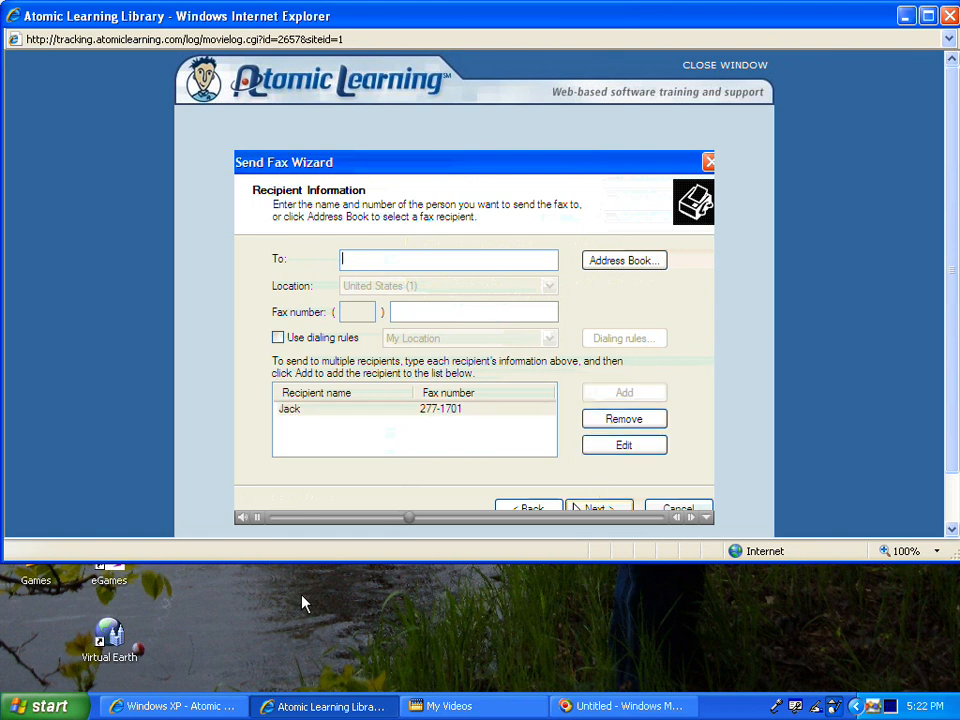
click(598, 508)
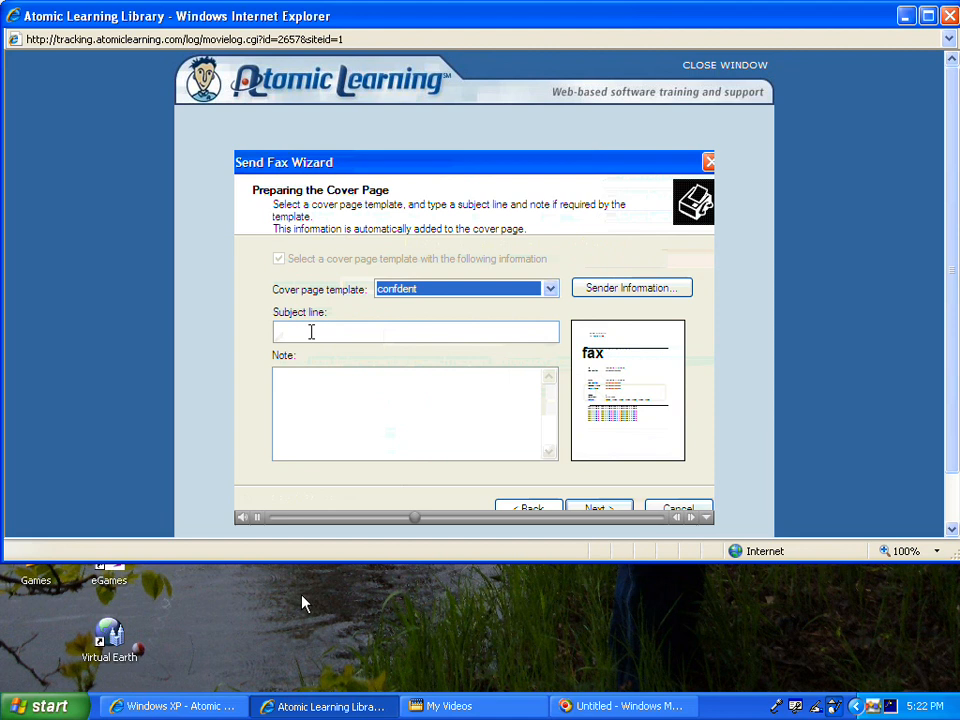
Step: Give the cover page subject 'YO' and a two-line encouragement note to Jack, then continue to scheduling
text(YO)
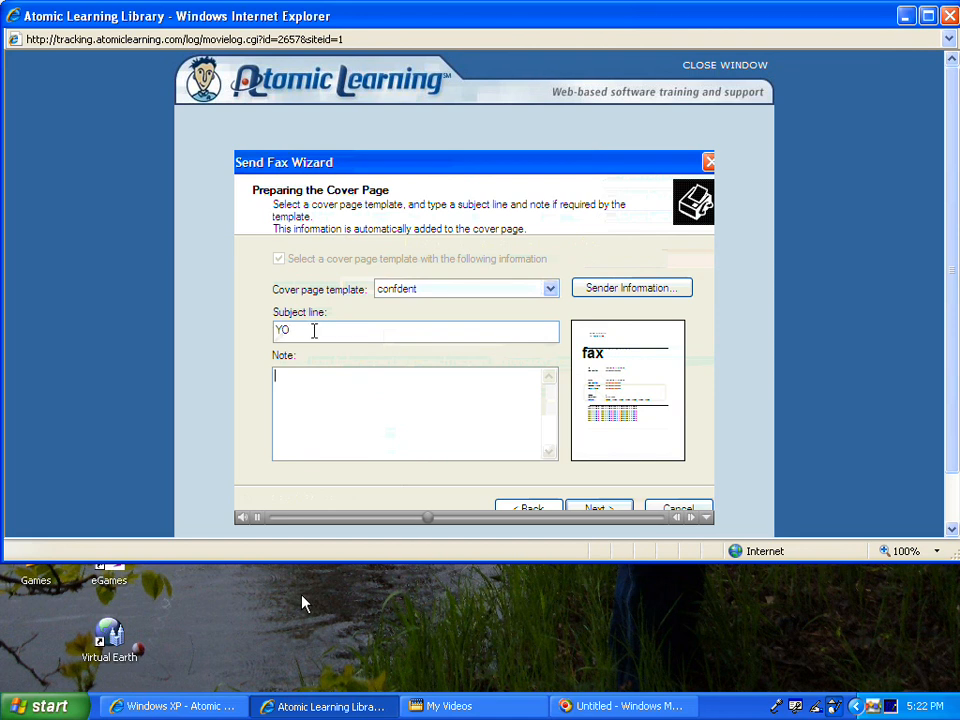
text(Jack,)
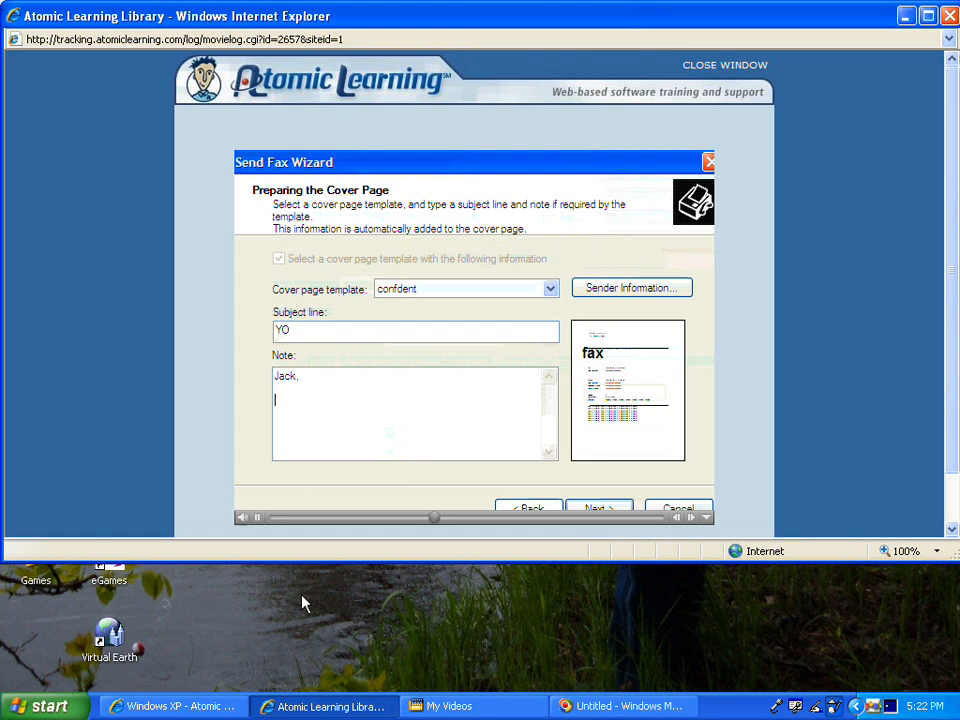
text(Just a qu)
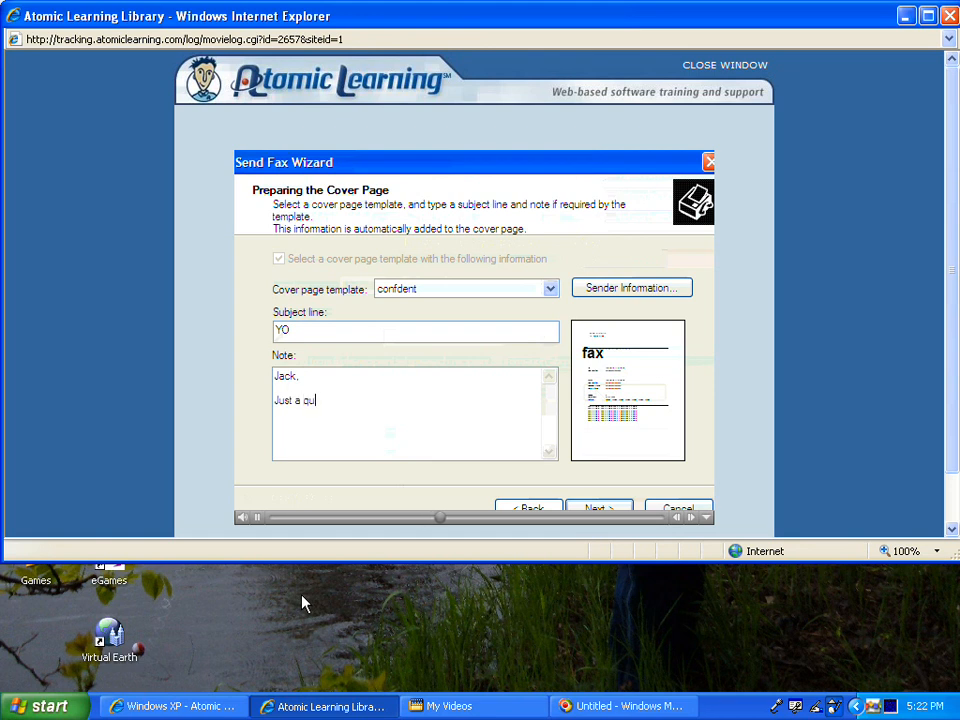
text(ick note of en)
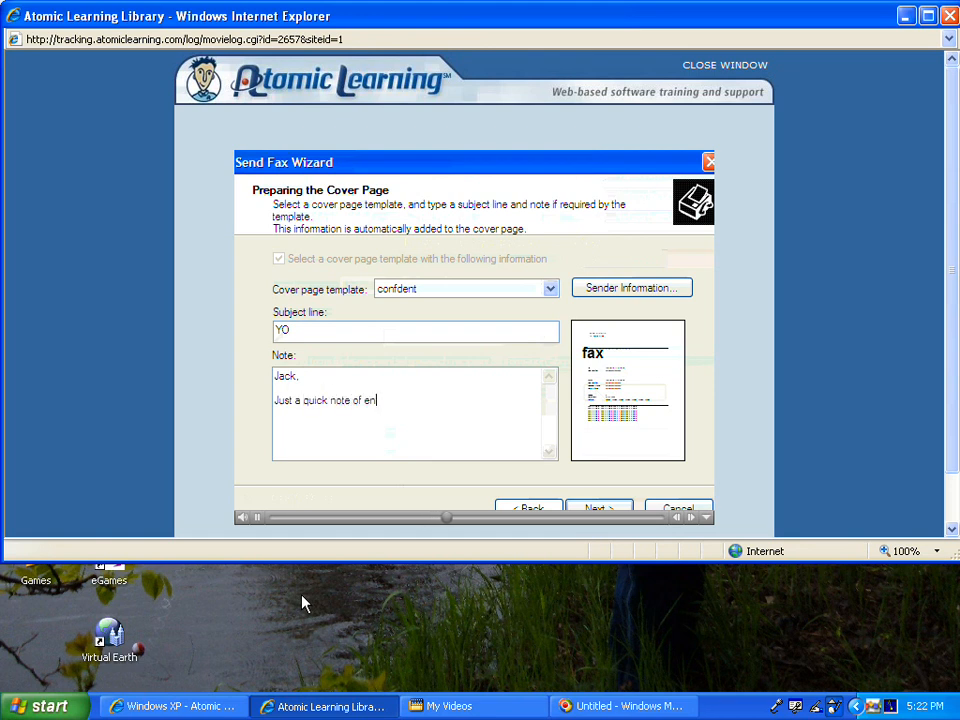
text(couragement)
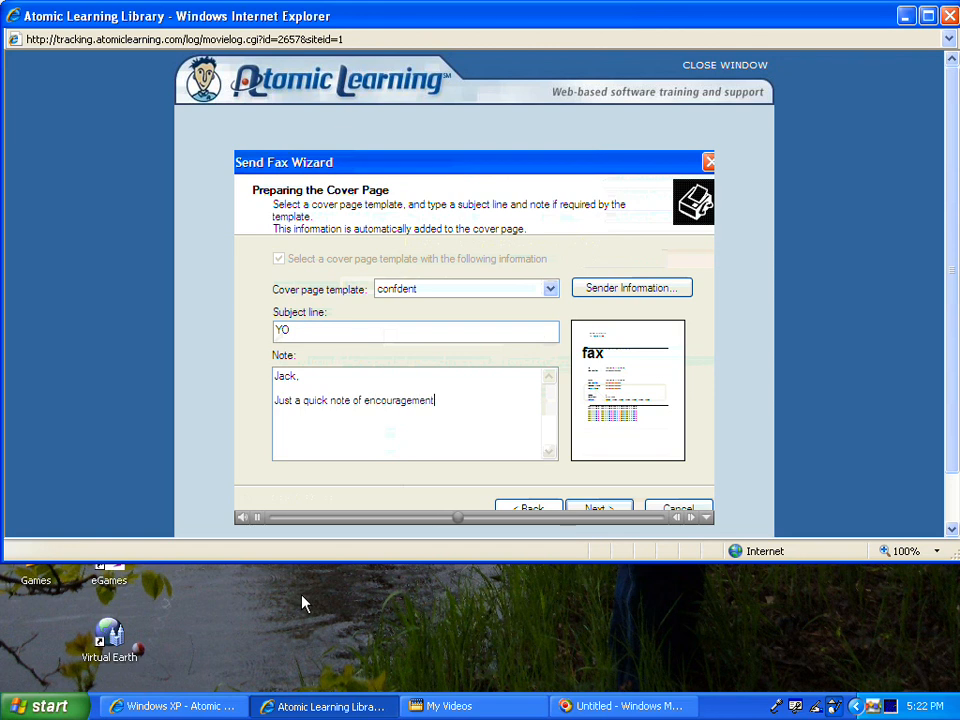
key(Enter)
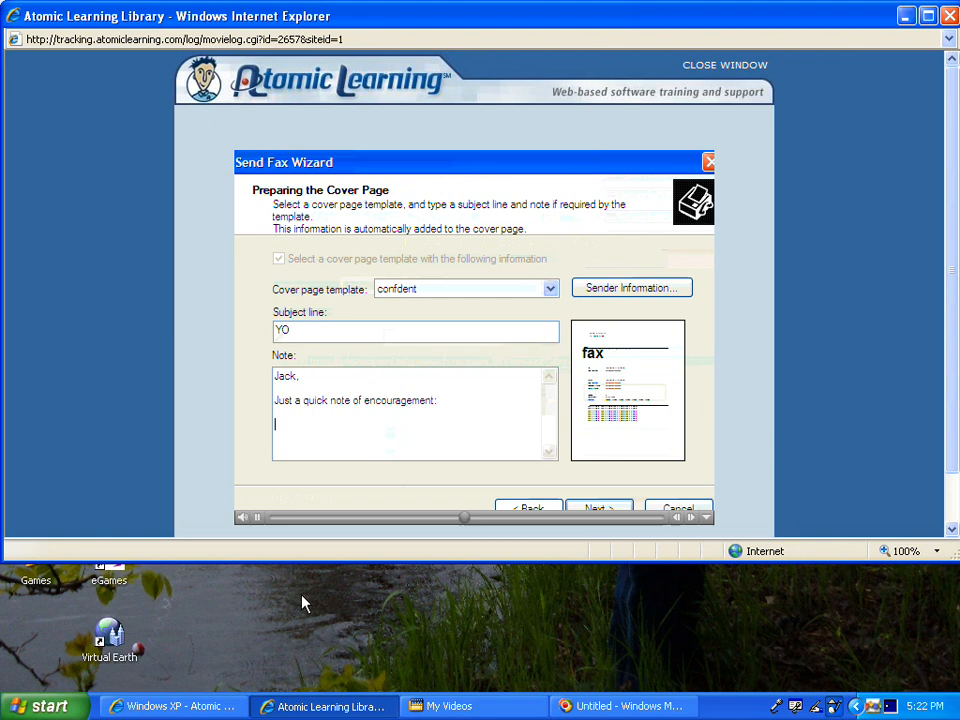
text(Keep fighting the good fight!)
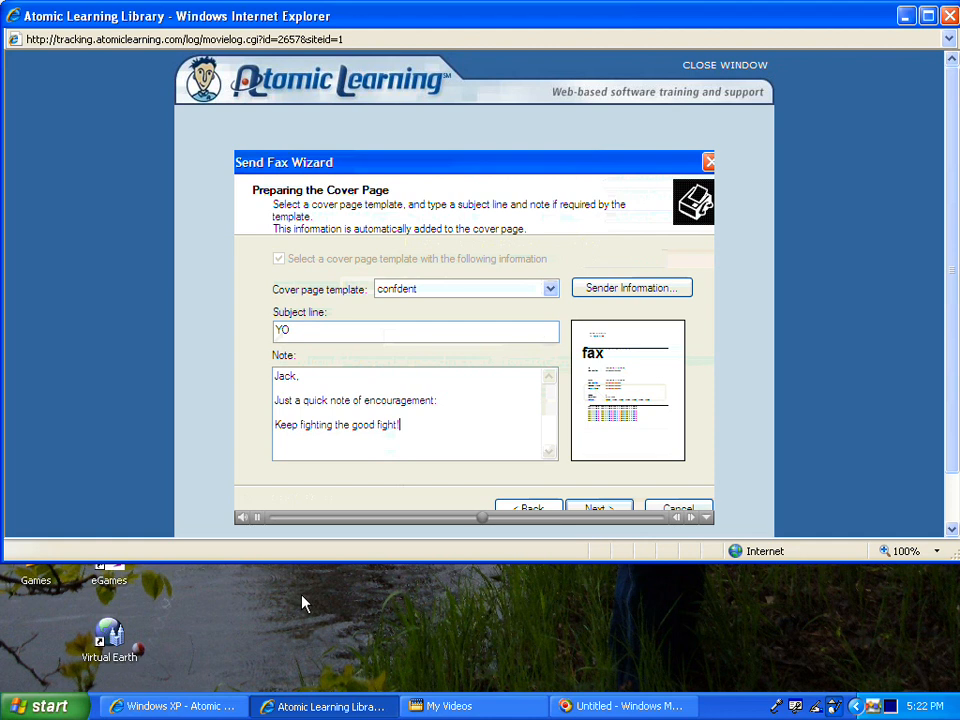
text(Later:)
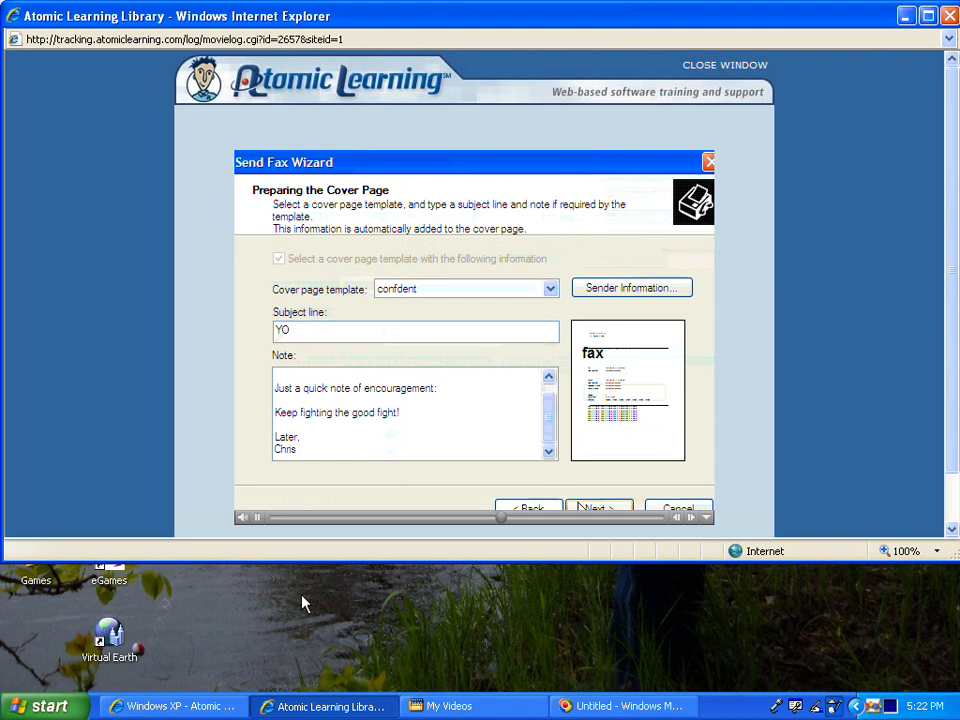
click(598, 508)
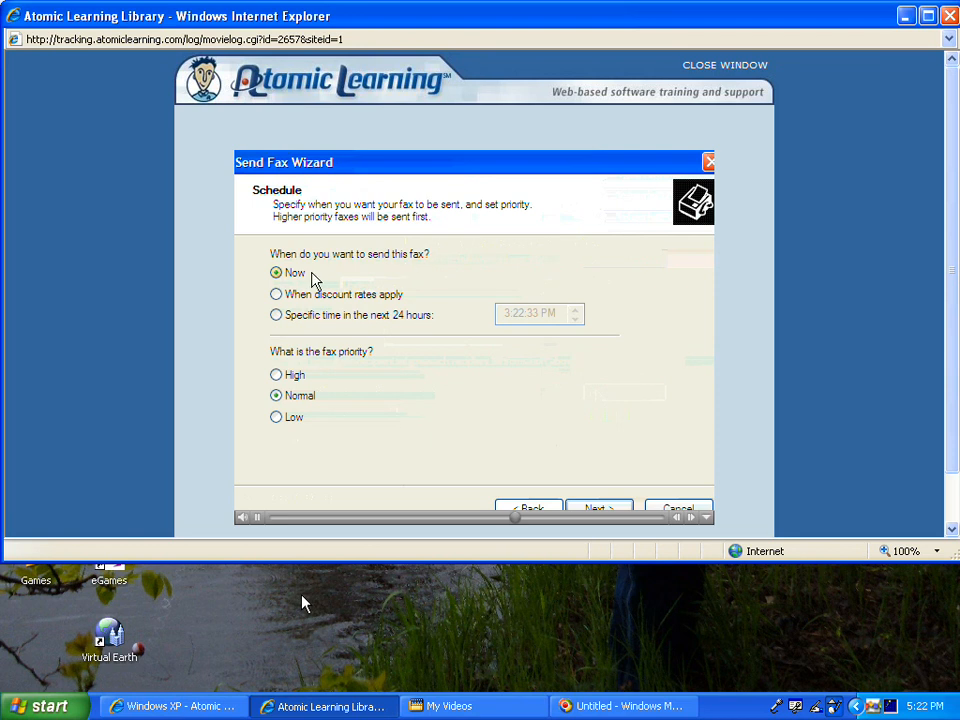
mouse_move(348, 380)
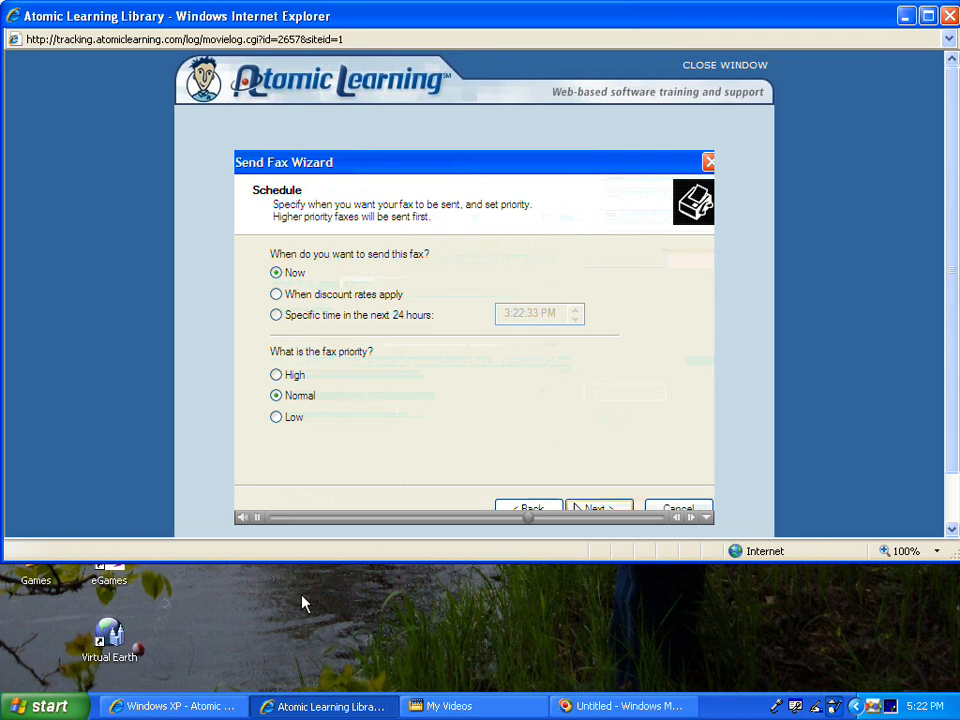
Step: Keep Send Now at Normal priority and advance to the summary page
click(598, 508)
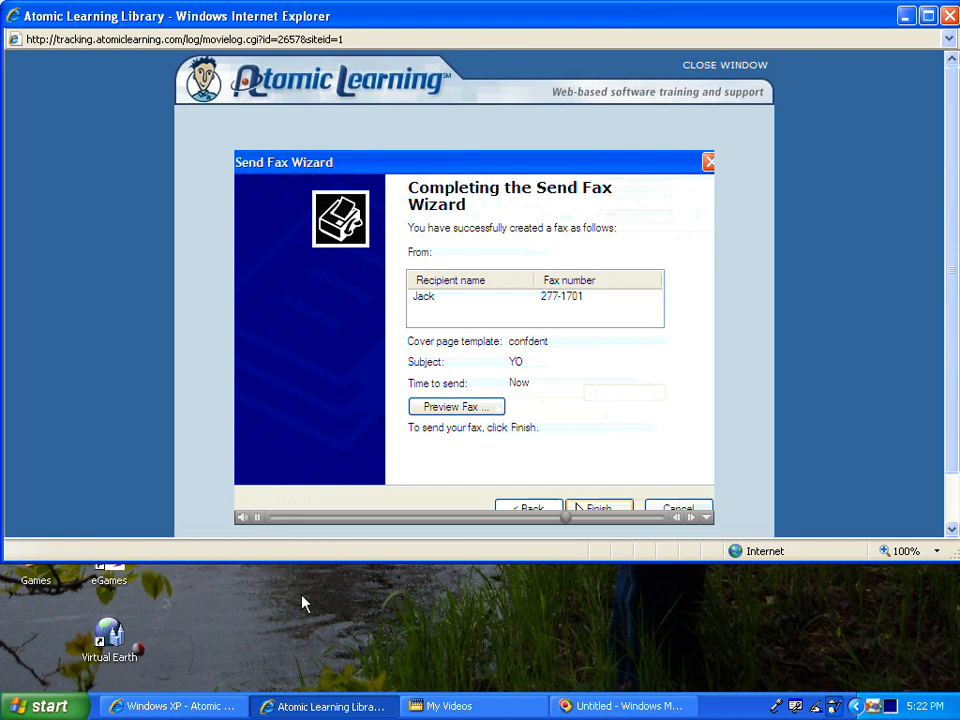
Step: Finish the wizard to send the fax to Jack
click(600, 508)
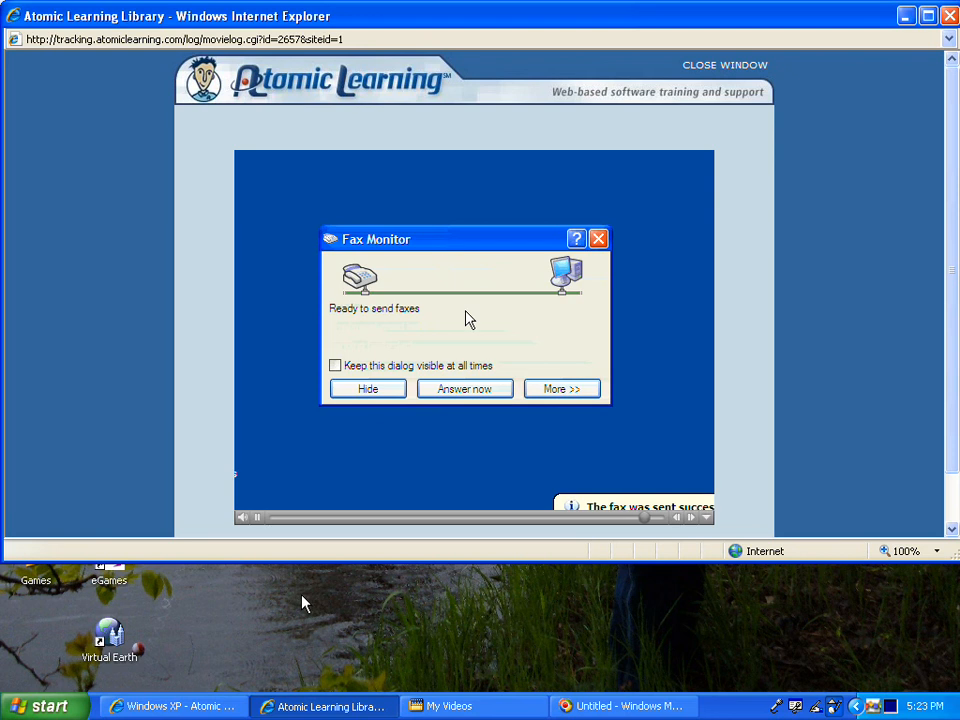
mouse_move(364, 326)
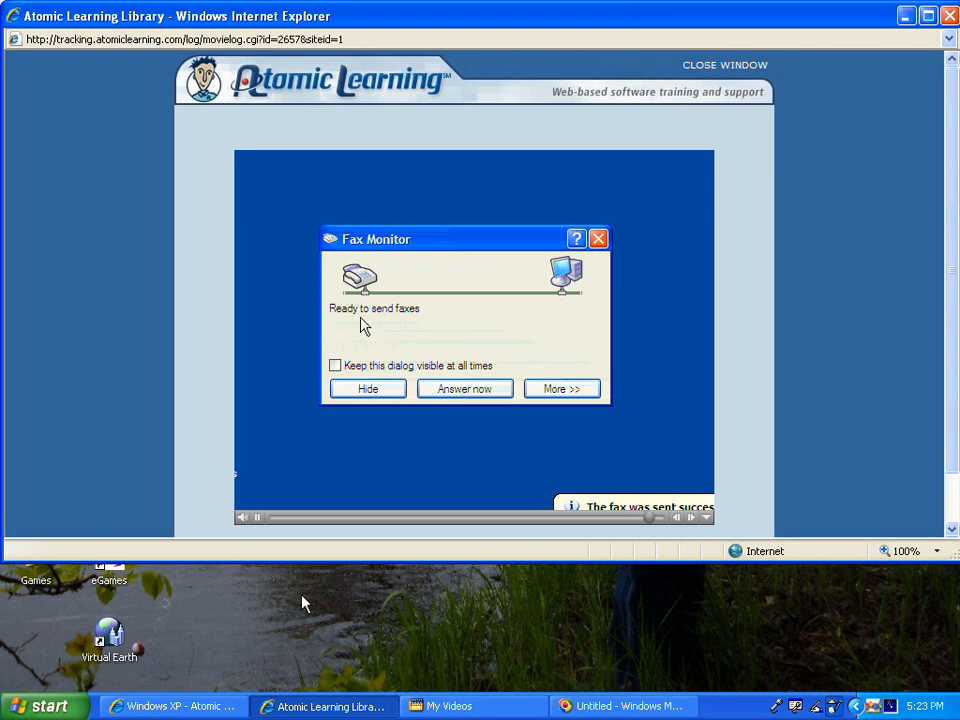